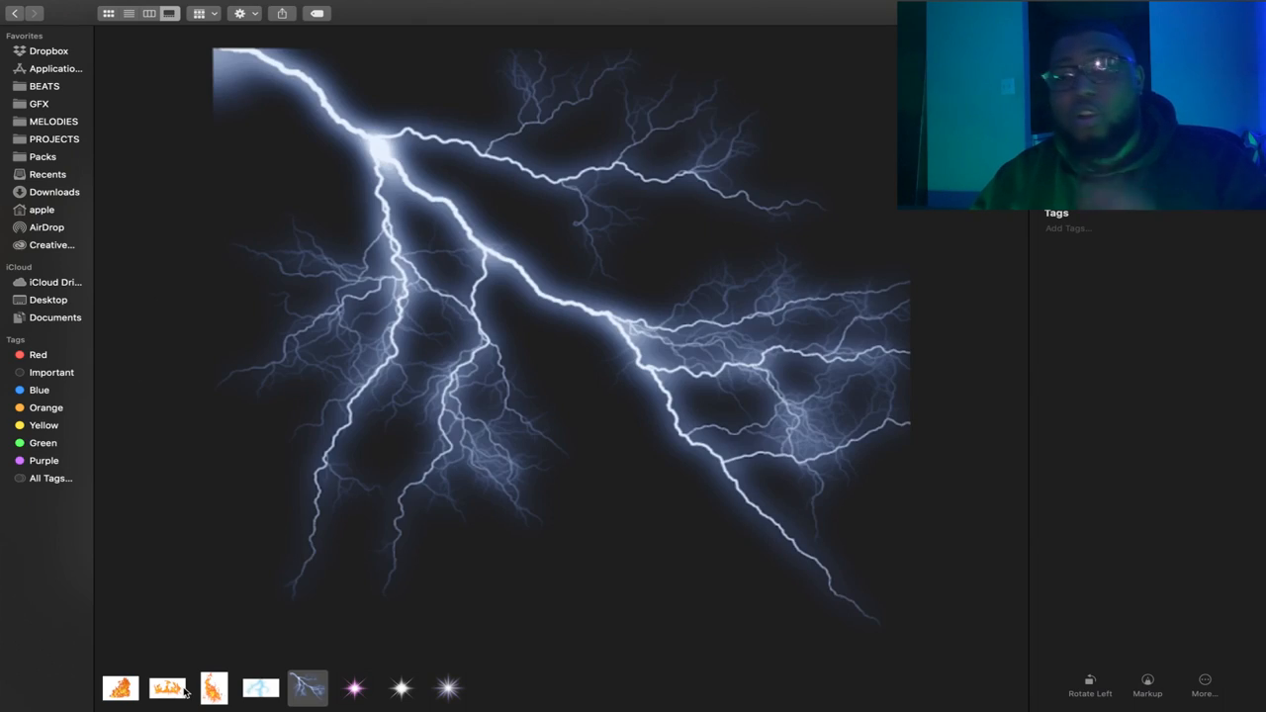
- Preview two sparkle effect images in the gallery strip
left_click(352, 685)
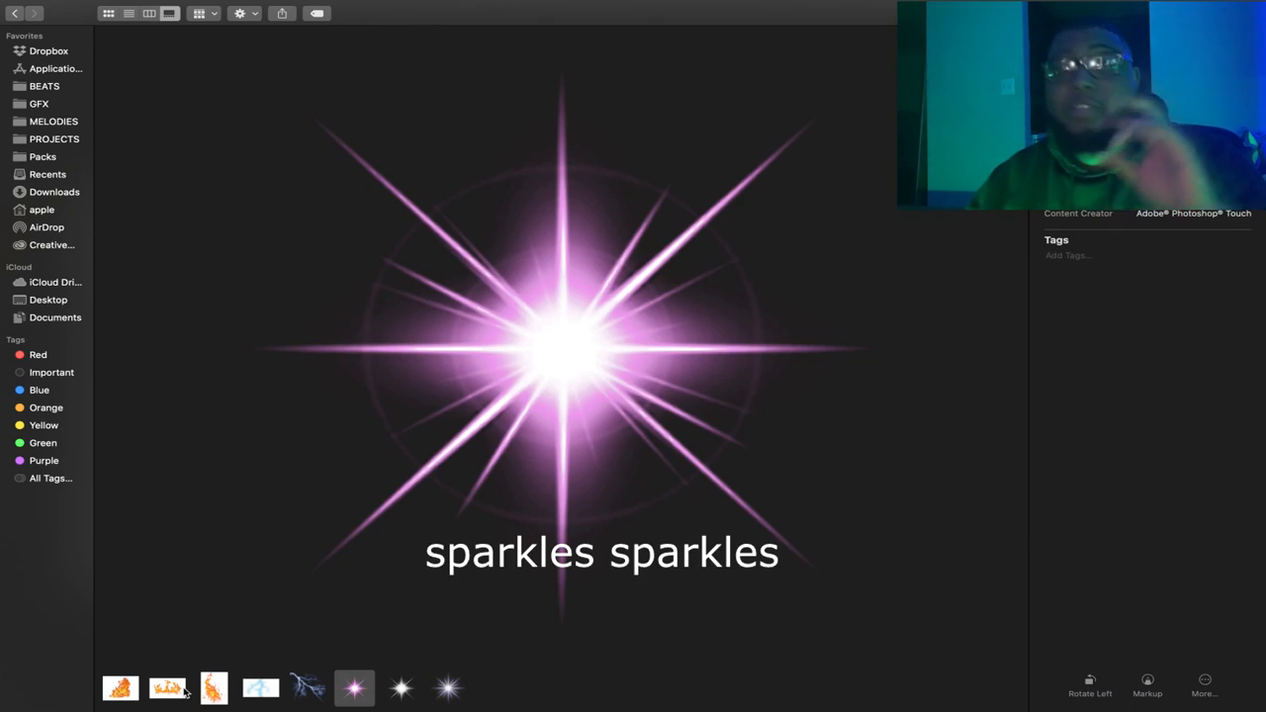
left_click(446, 685)
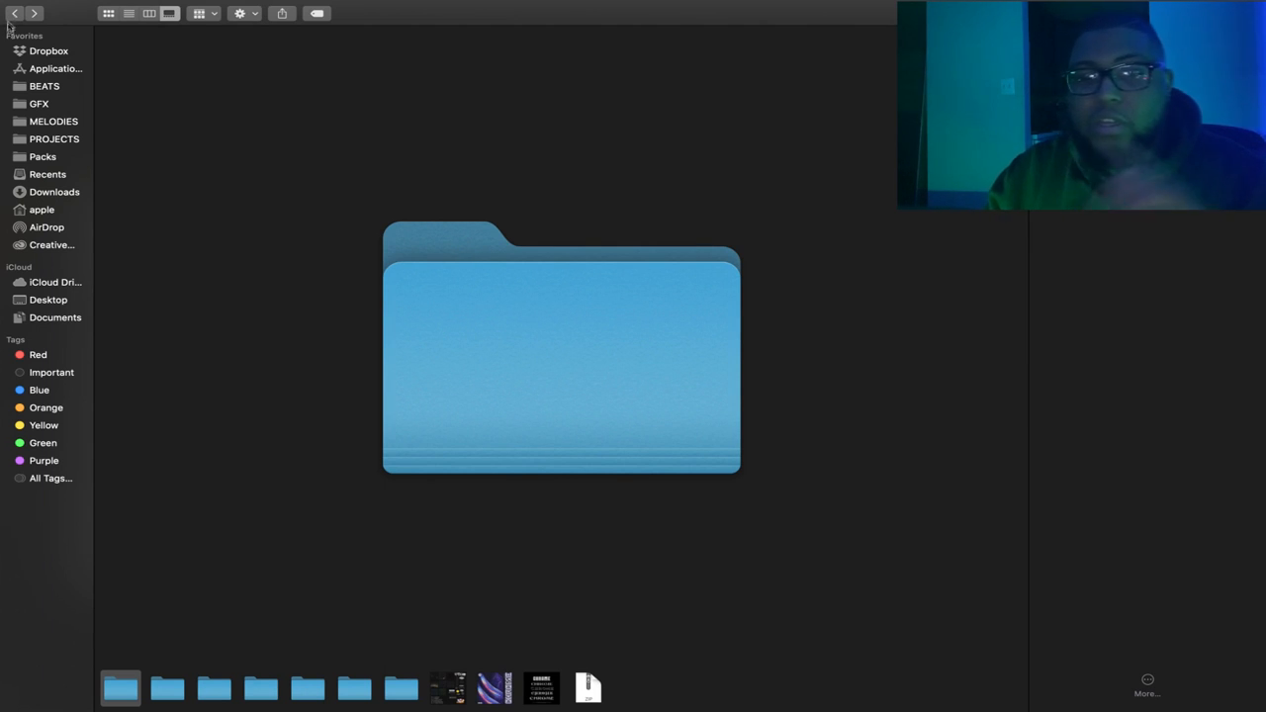
mouse_move(106, 631)
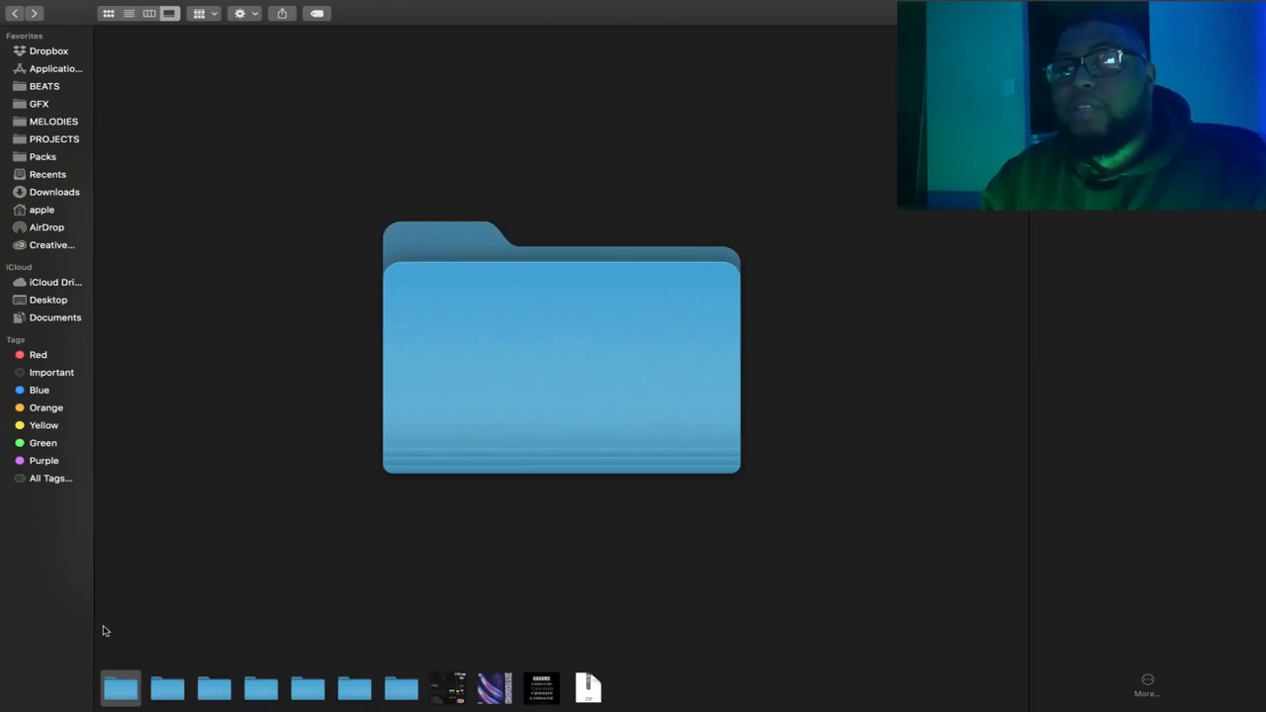
mouse_move(175, 689)
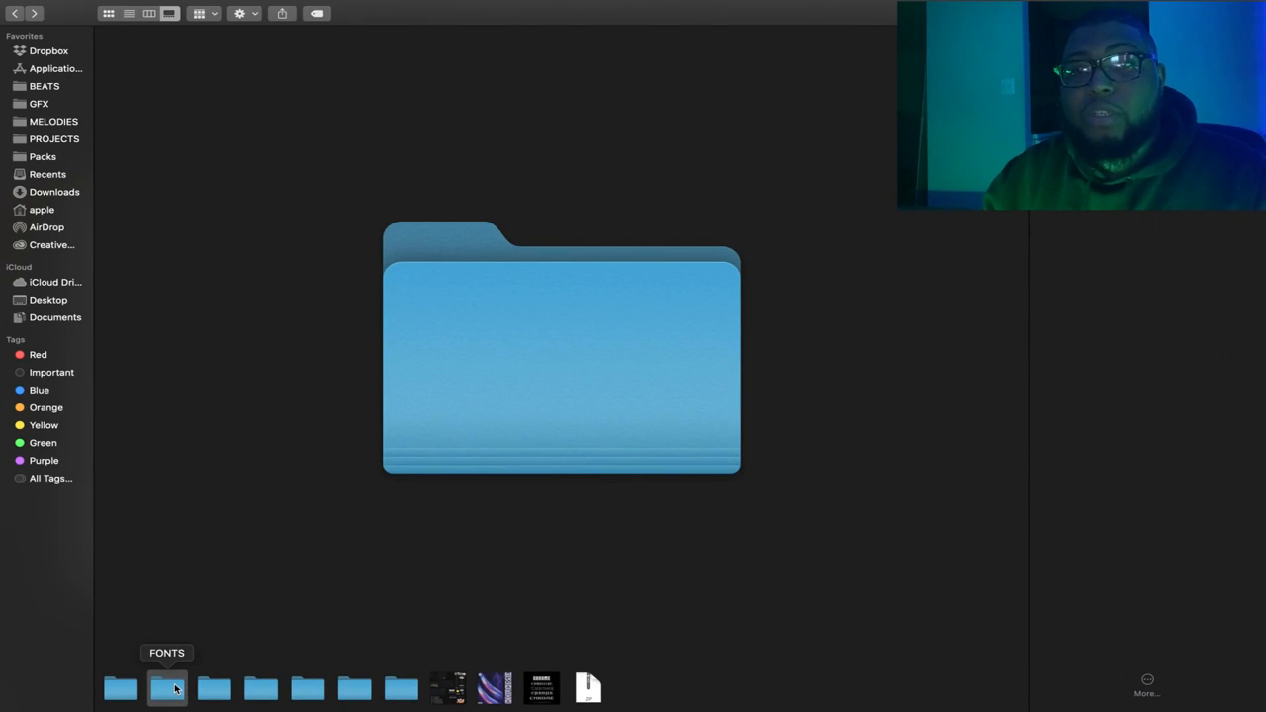
- Preview the FONTS folder and scroll through its chrome lettering samples
left_click(546, 705)
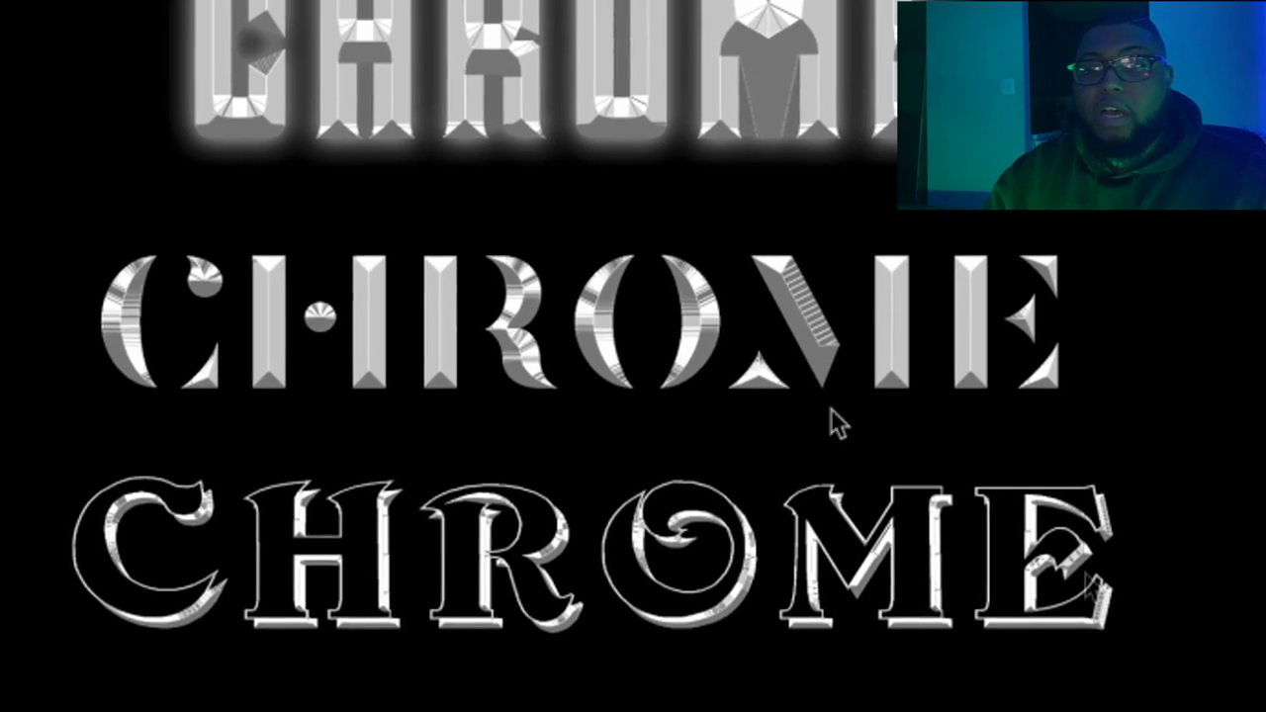
scroll("down", 3)
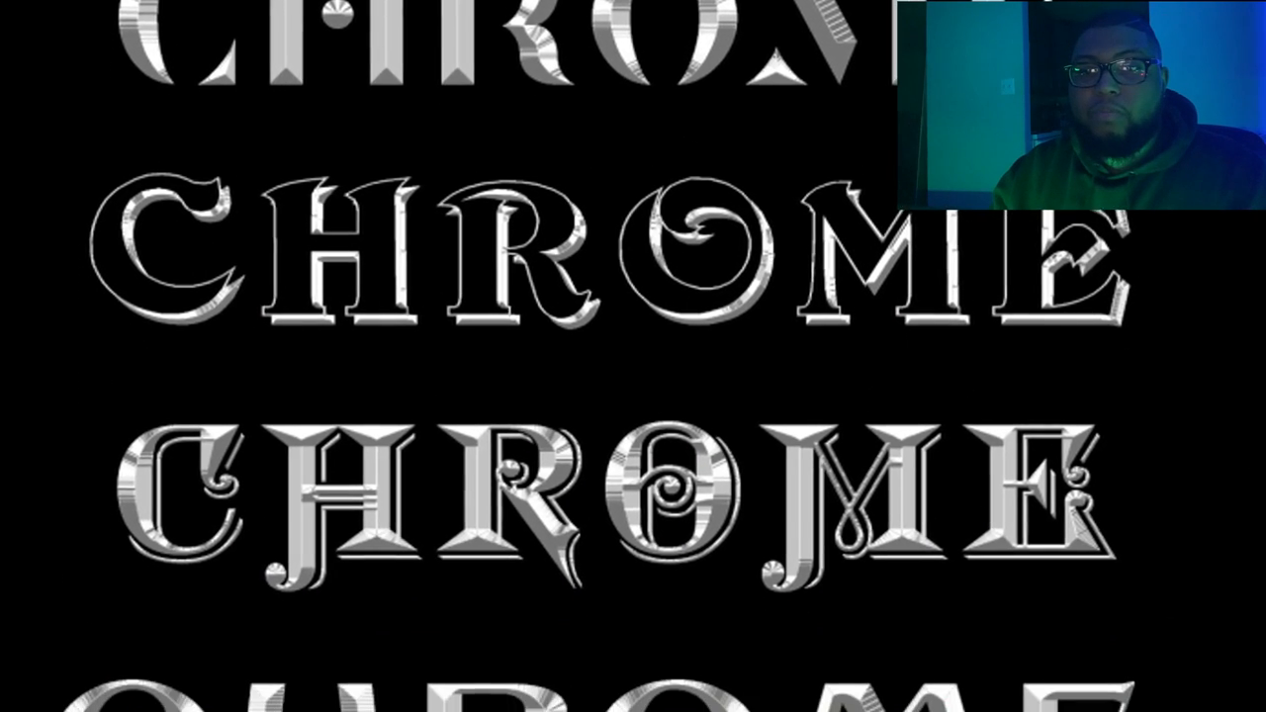
scroll("down", 3)
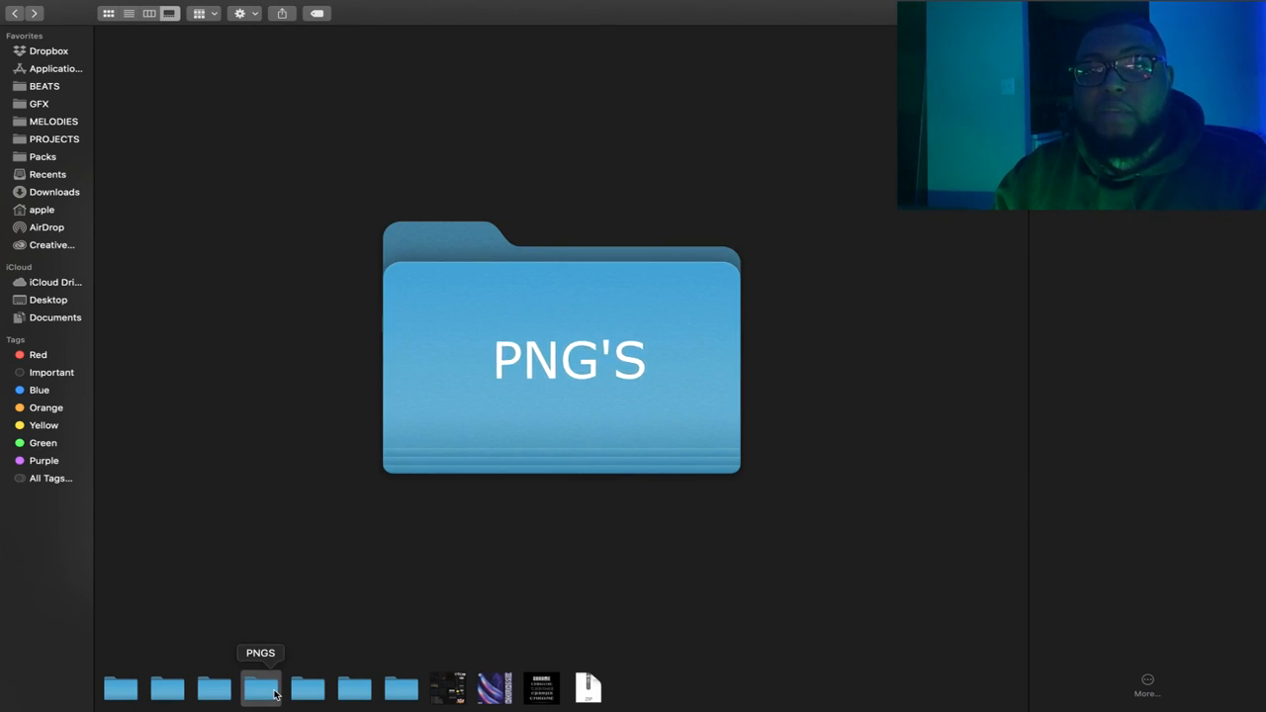
- Open the PNG'S folder to browse its transparent graphics
double_click(261, 684)
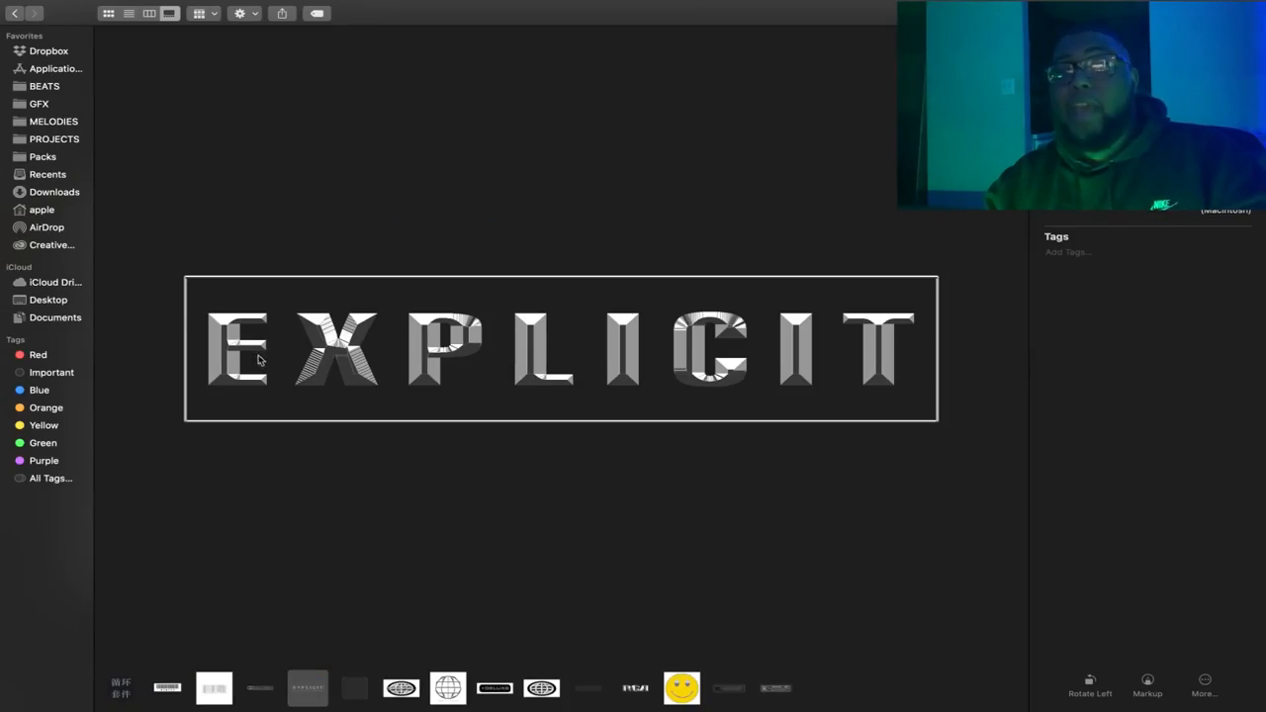
- Preview the chrome Explicit label, the hand-drawn barcode and the neighbouring PNGs
left_click(123, 685)
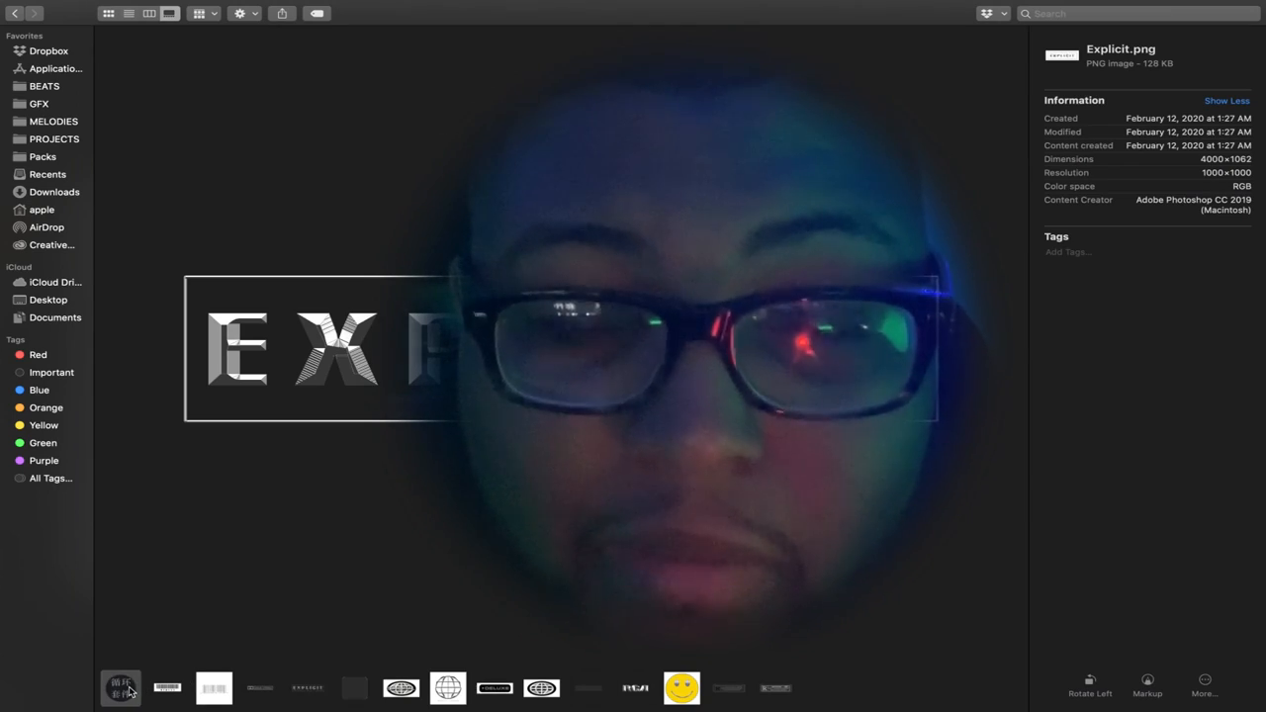
left_click(122, 689)
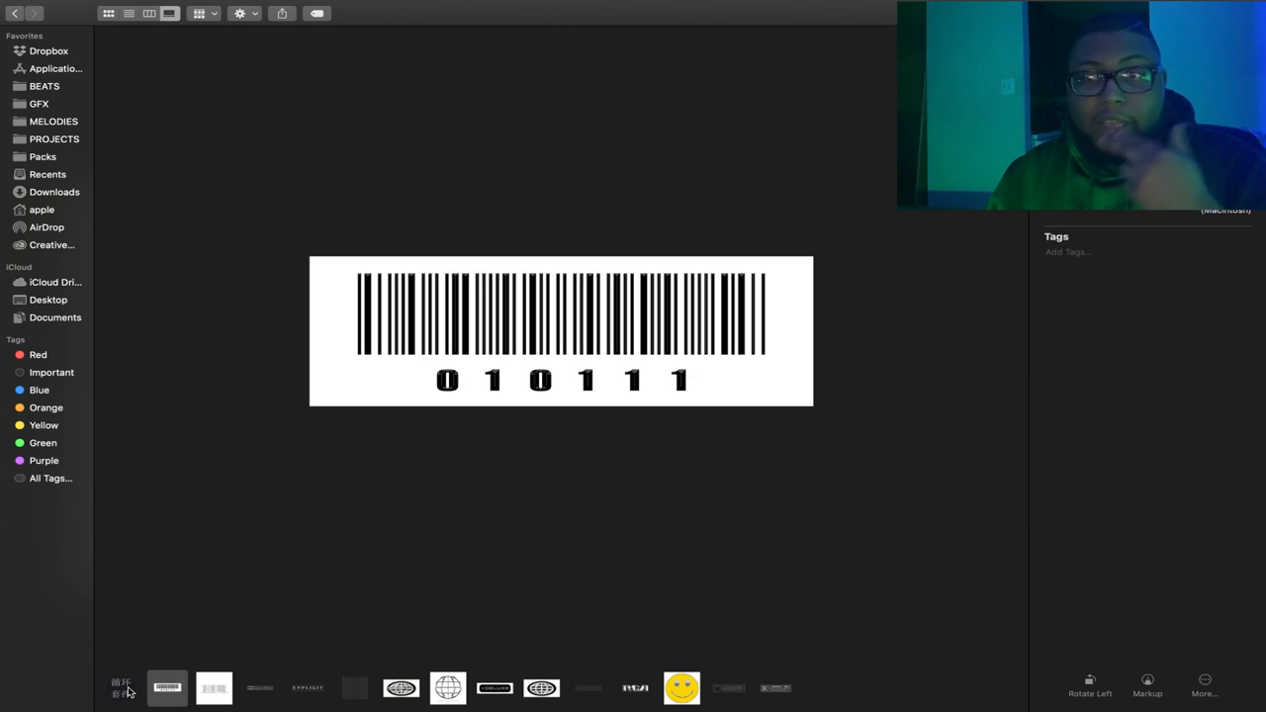
left_click(212, 687)
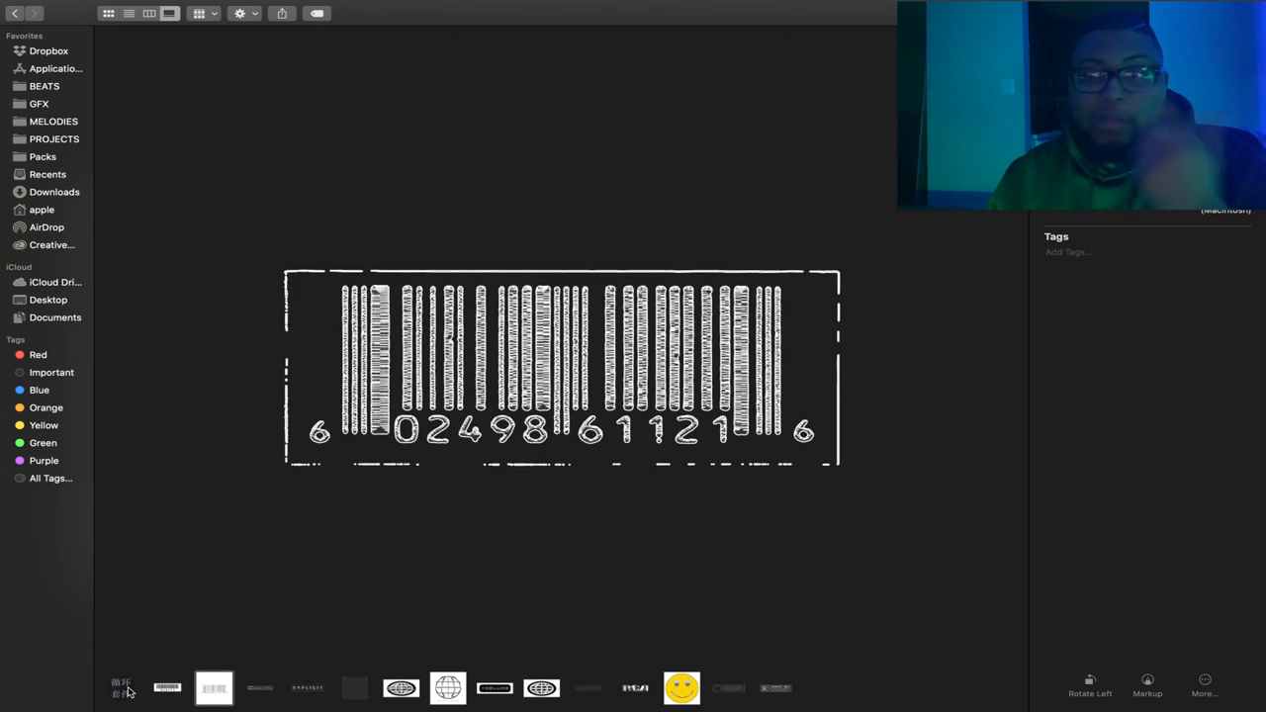
left_click(261, 685)
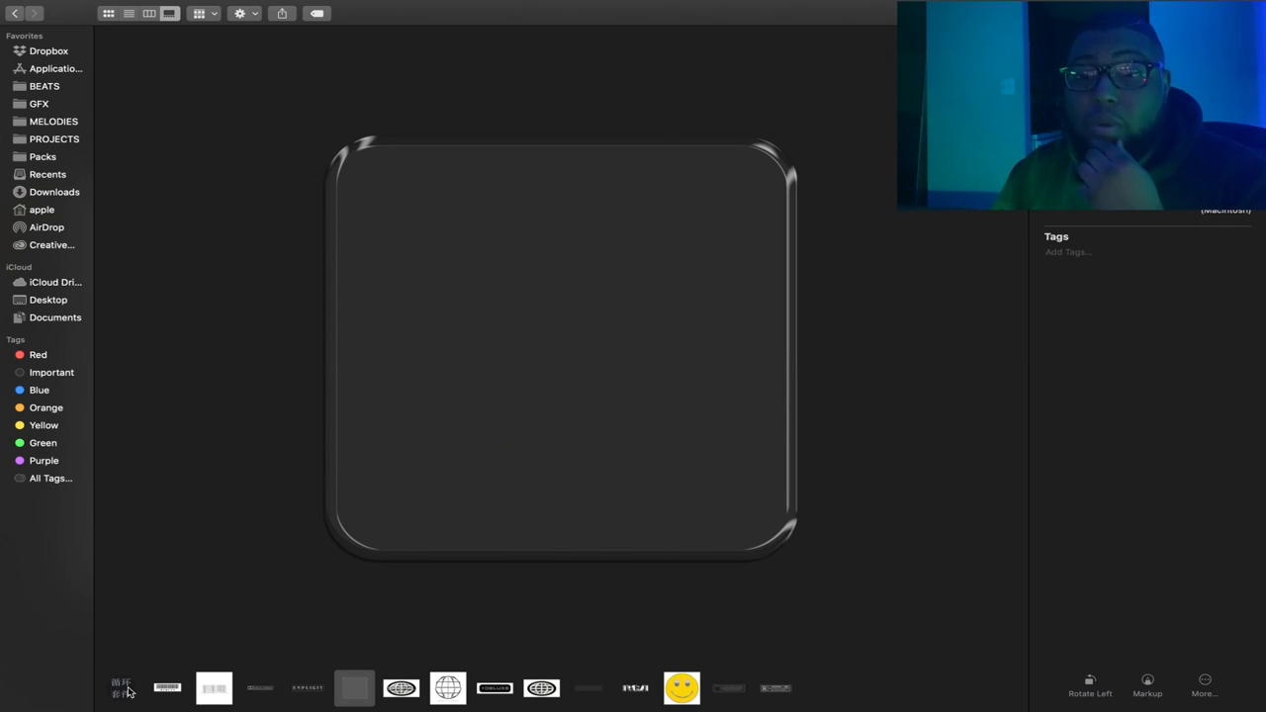
- Preview the glass rounded-square sticker and the chrome globe Sample Library logo
left_click(404, 683)
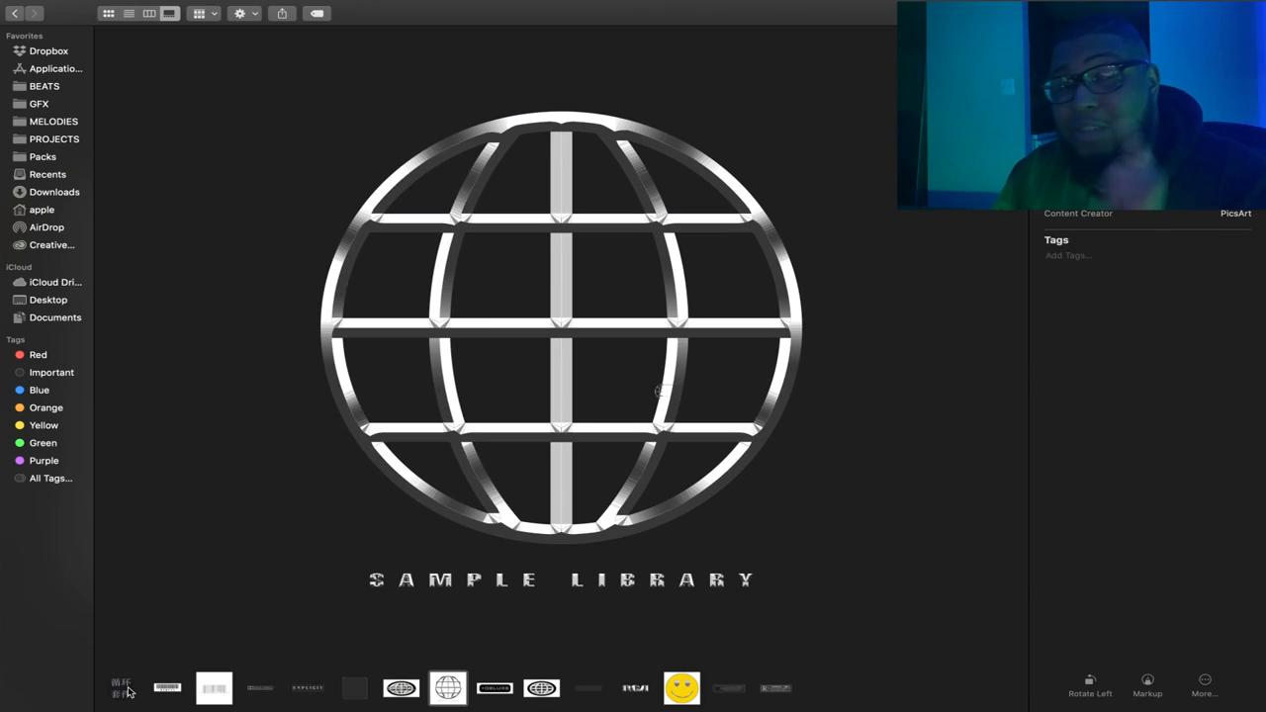
left_click(505, 685)
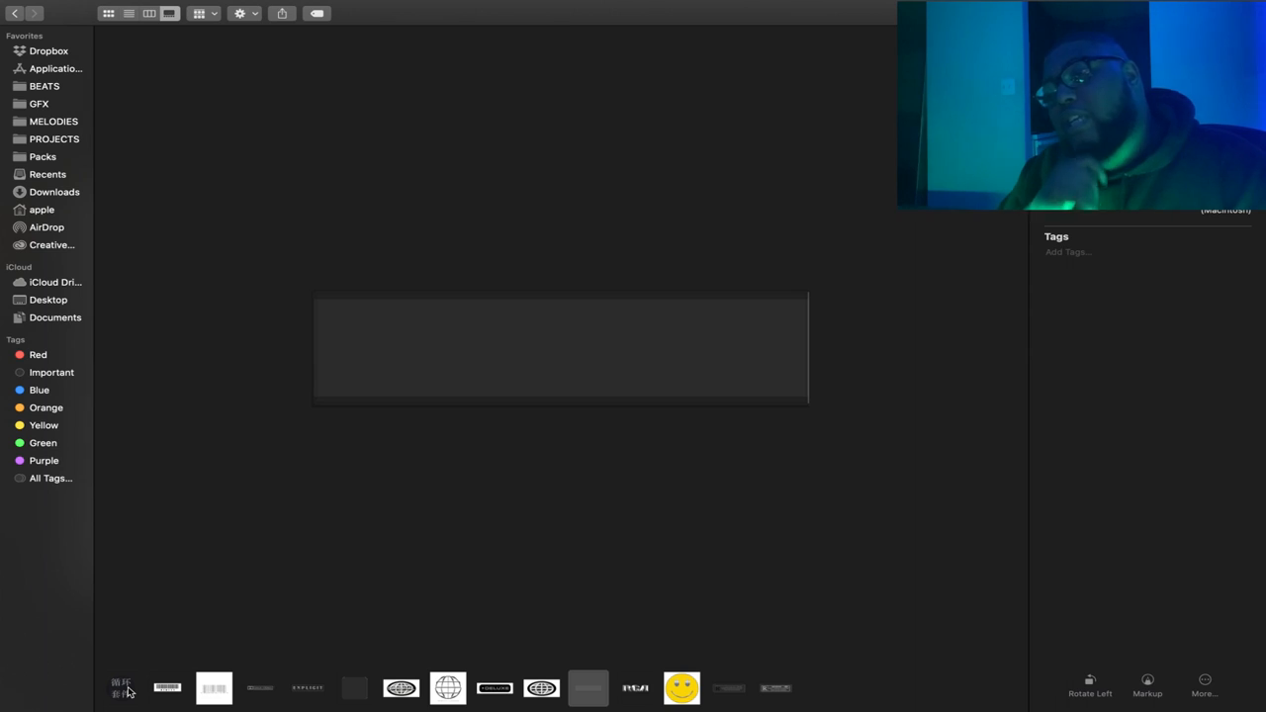
- Preview the empty glass bar, the RCA chrome sticker and the yellow chrome-eyed smiley
left_click(210, 685)
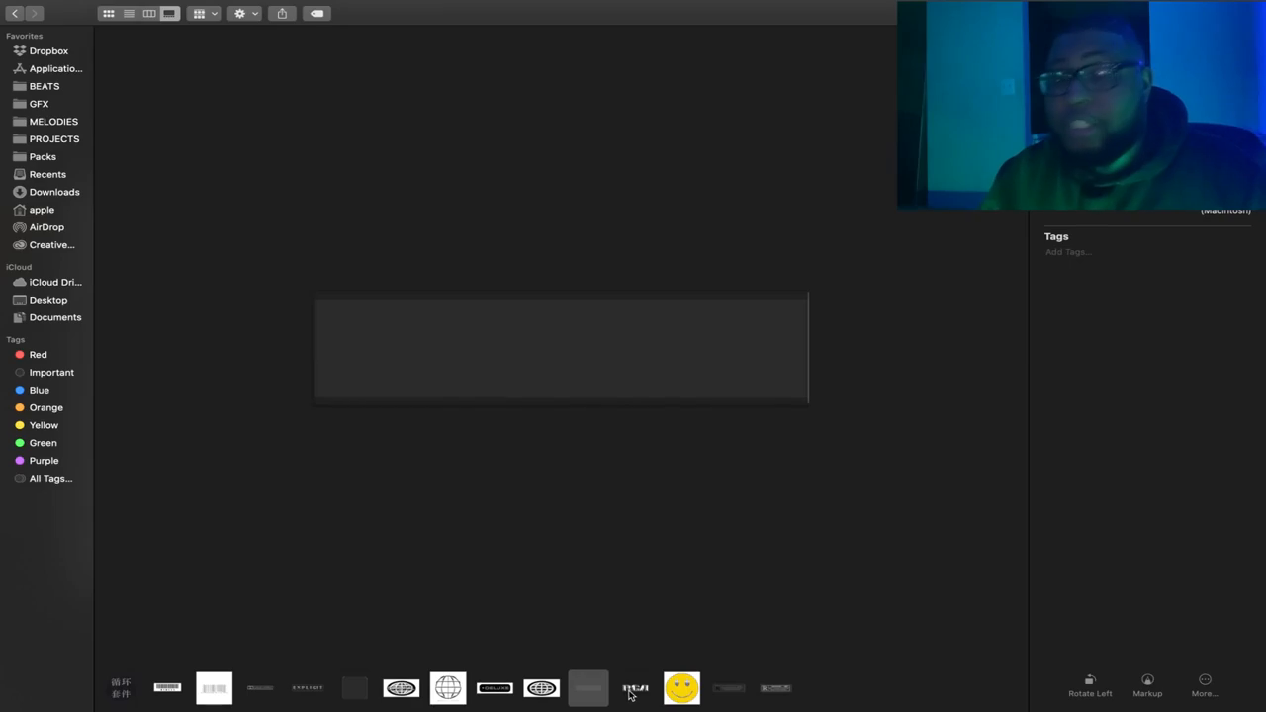
left_click(637, 688)
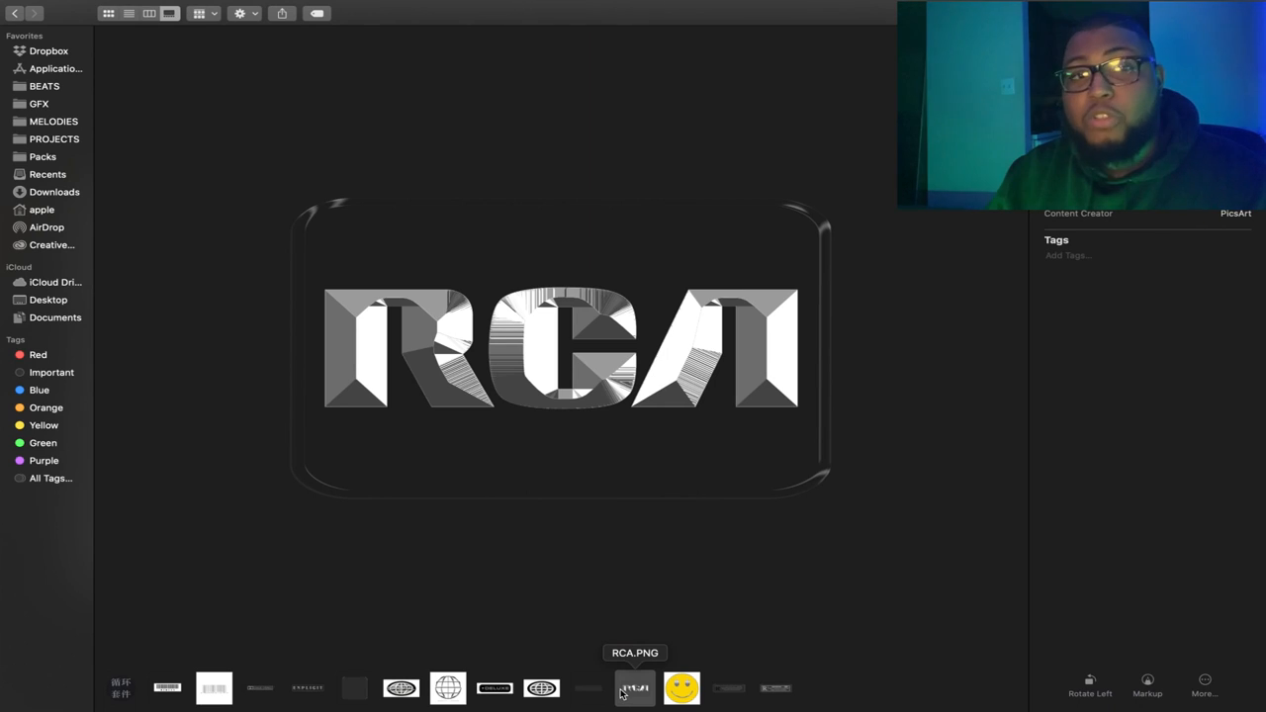
left_click(689, 689)
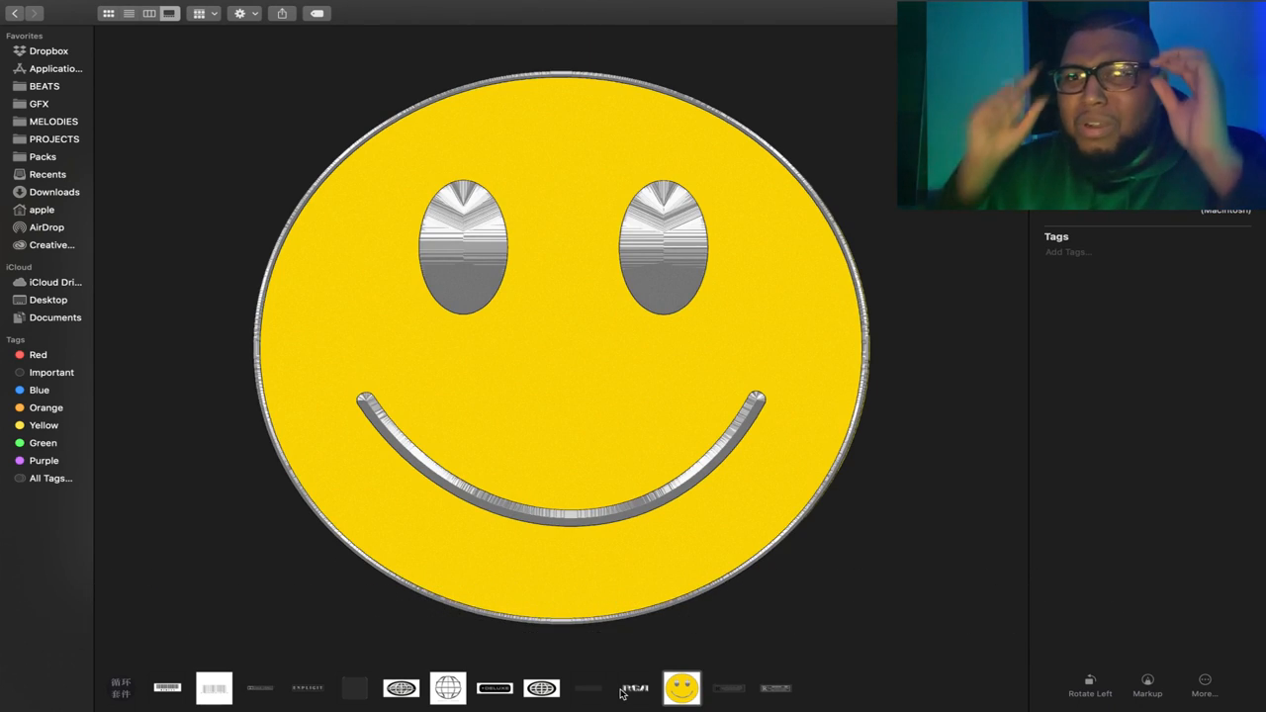